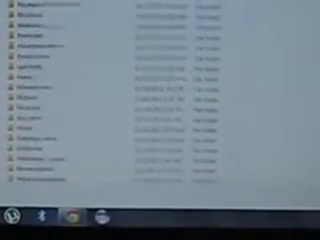
scroll("down", 3)
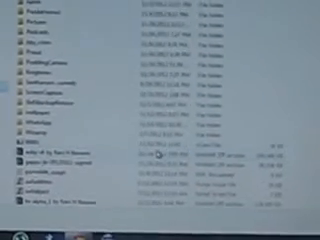
scroll("down", 3)
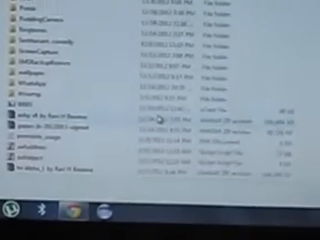